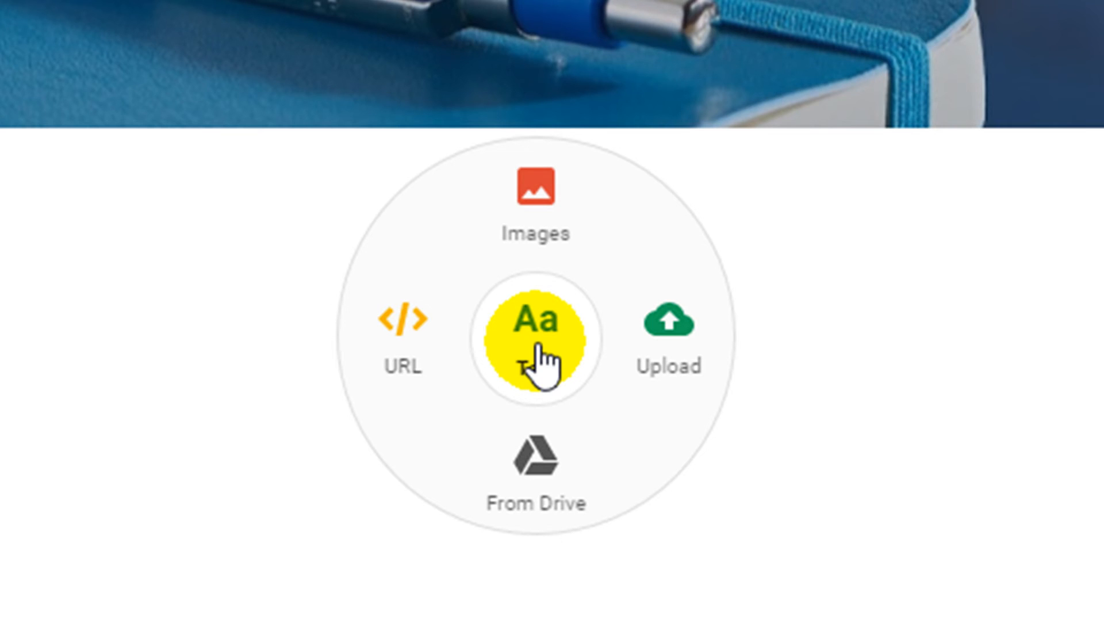
- Add a text section under the banner with the paragraph "As an IT Technician I am frequently asked by friends, colleague, the students parents"
left_click(535, 338)
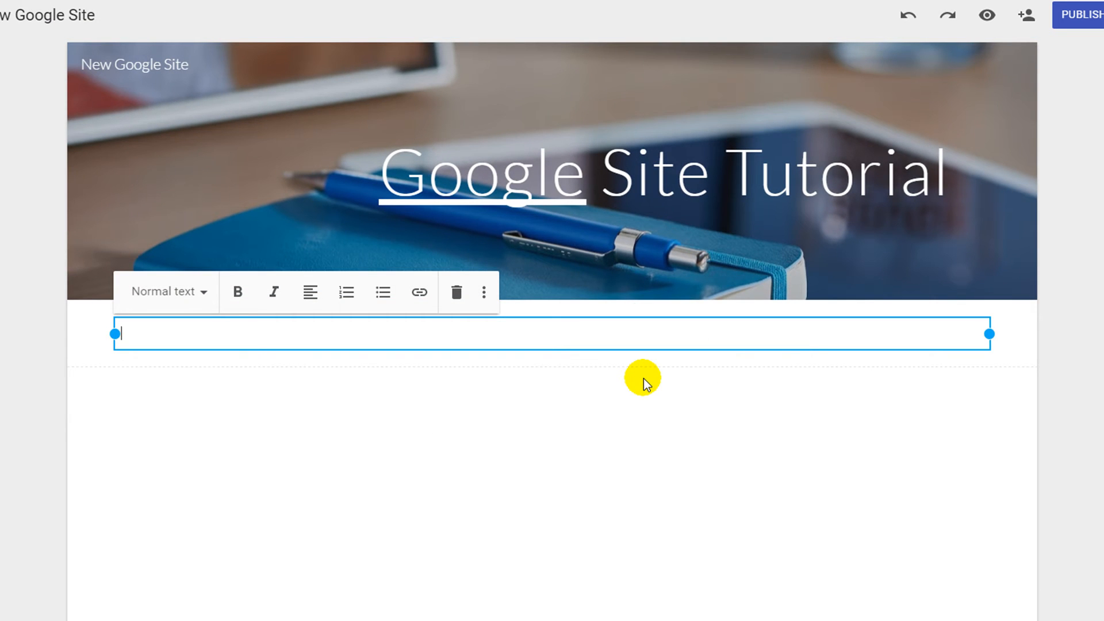
type("As an IT Technician I am frequently asked by friends, colleague, the students parents and the local community to show them how to use their computer, a program or other tech devices, So over time I have created training video's and resources to guide them with their tech questions. I will be collecting them all together here so everyone can easily find them.")
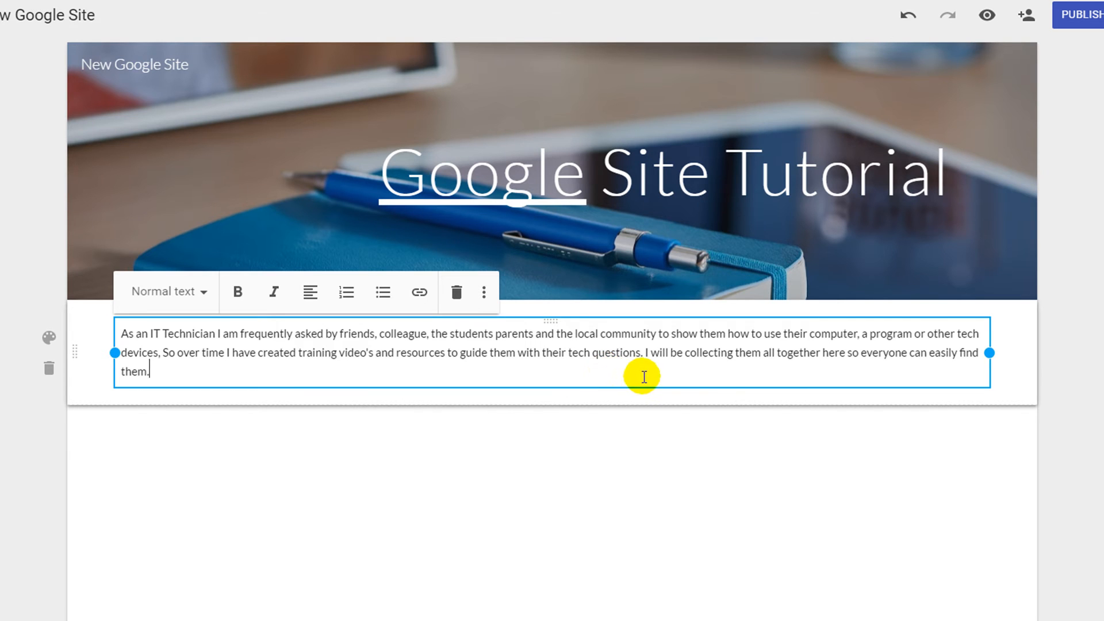
mouse_move(989, 352)
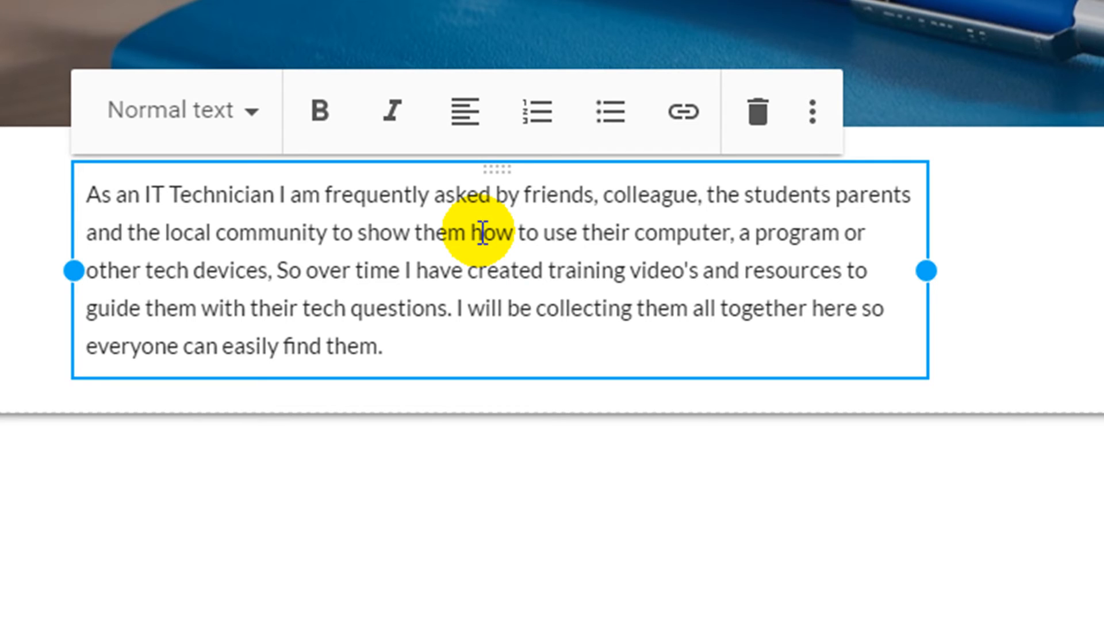
mouse_move(239, 130)
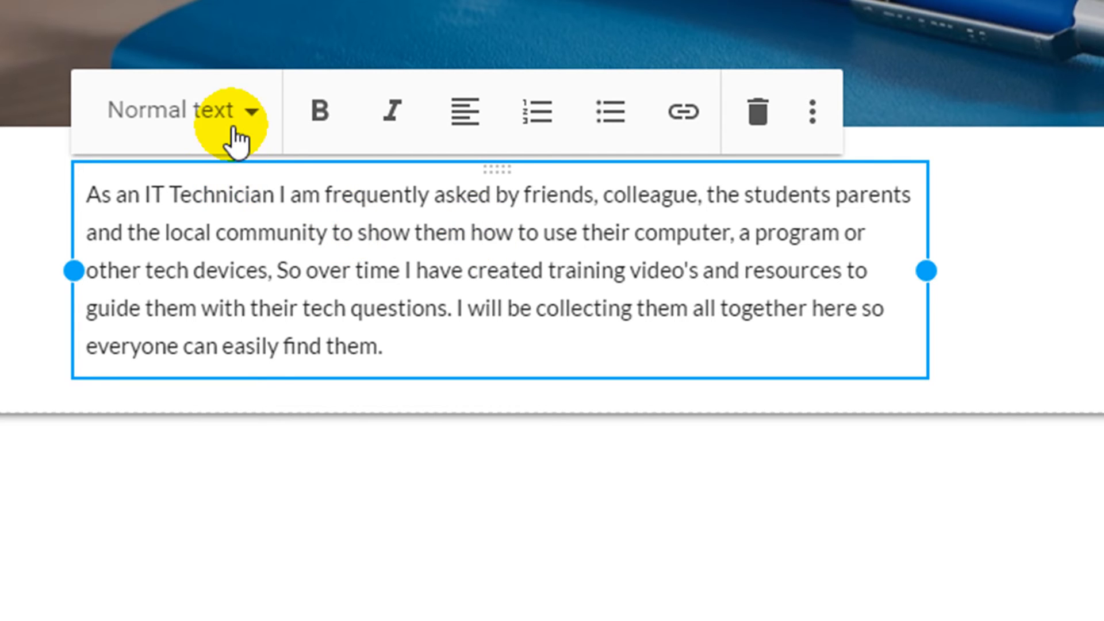
- Try text styles, italic and numbered list on the paragraph, leaving it as a single bulleted item
left_click(179, 110)
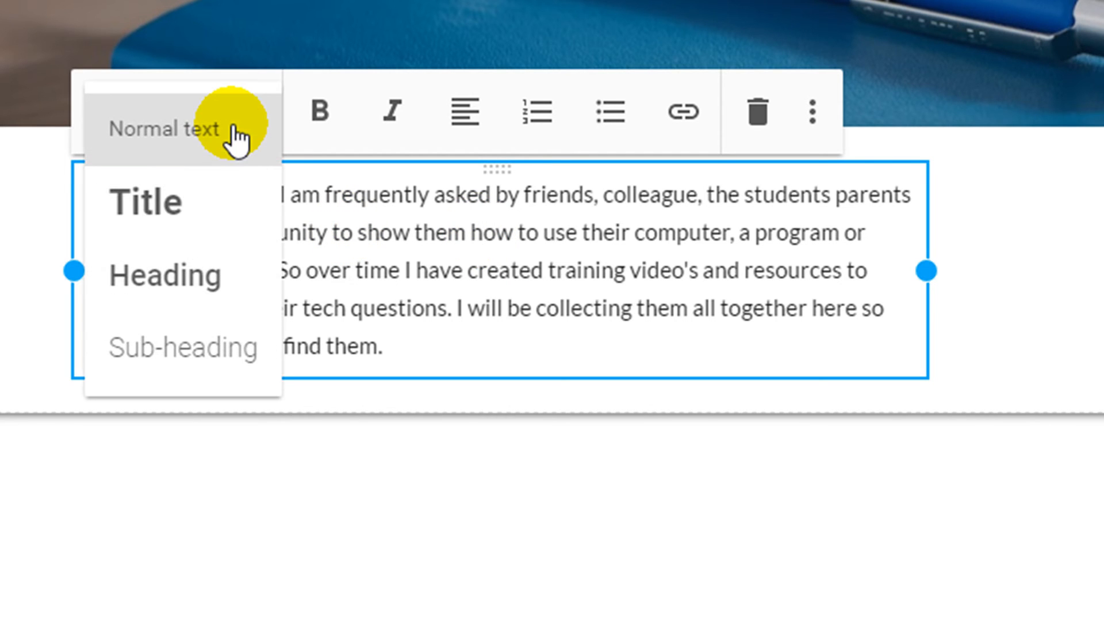
mouse_move(321, 111)
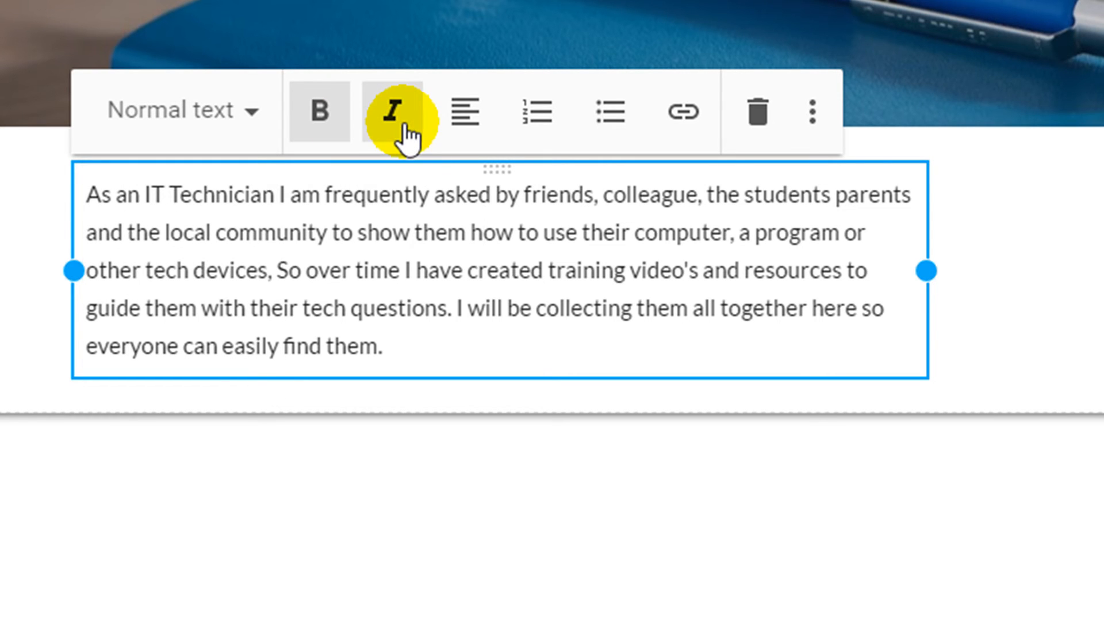
left_click(464, 112)
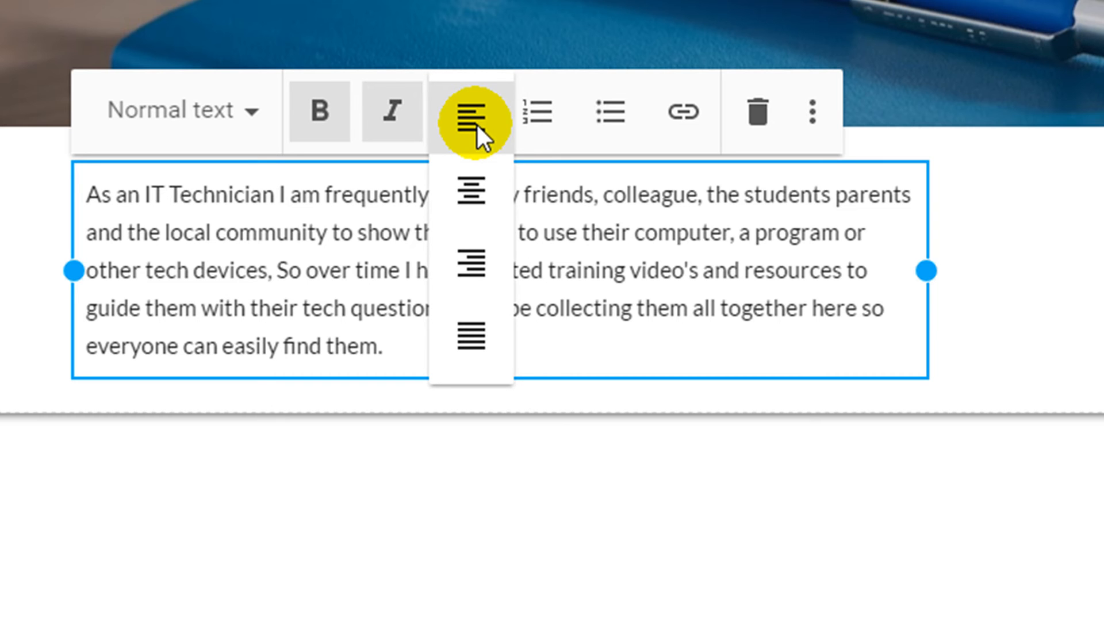
mouse_move(537, 112)
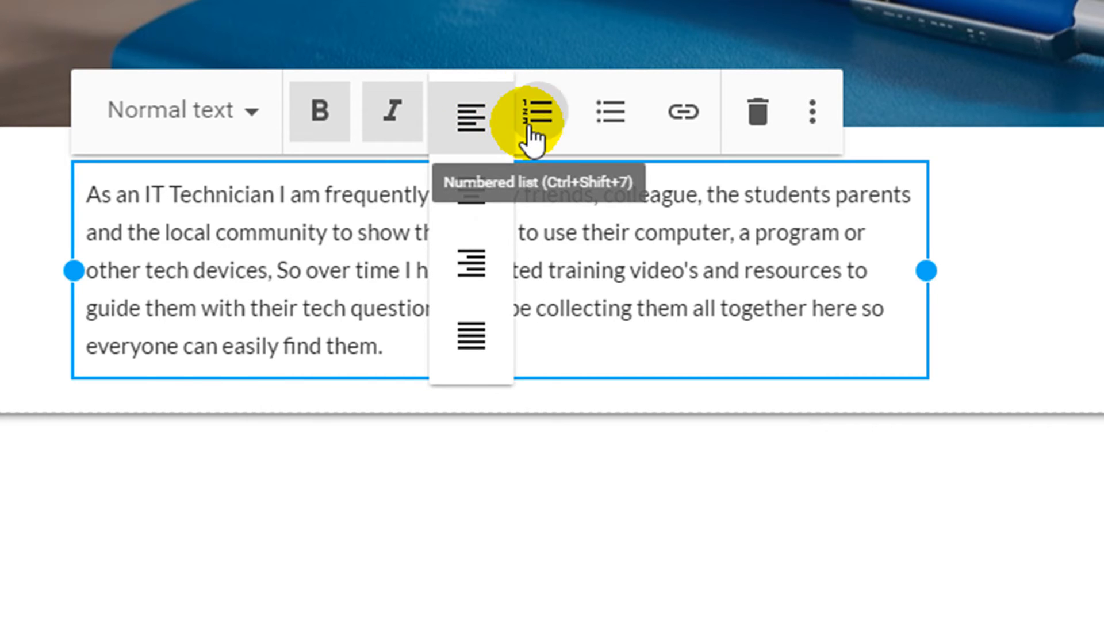
left_click(539, 111)
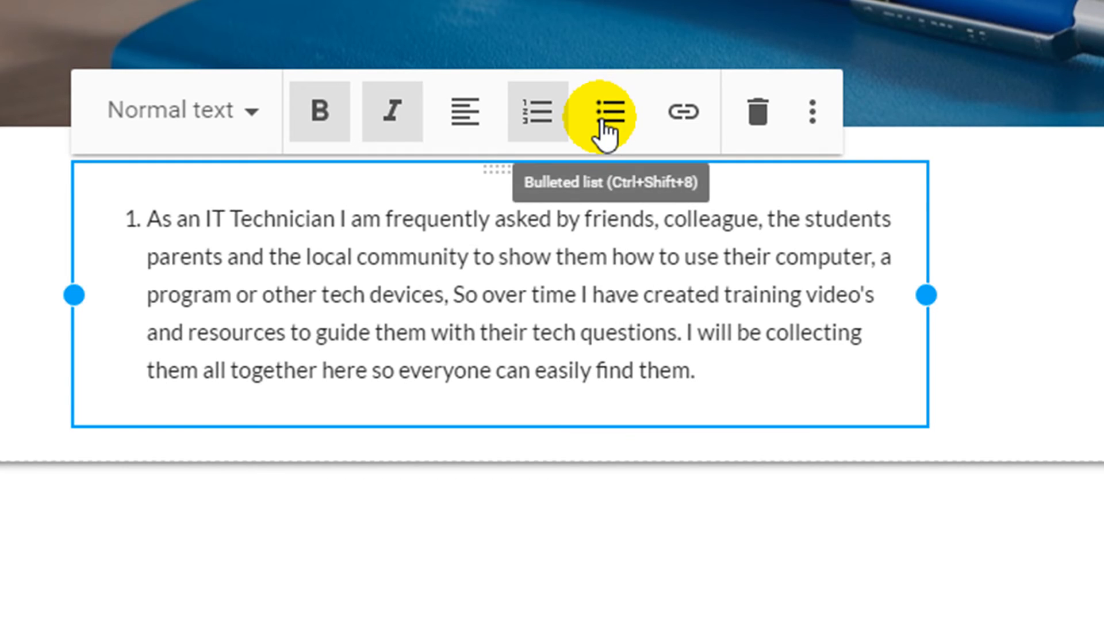
left_click(610, 111)
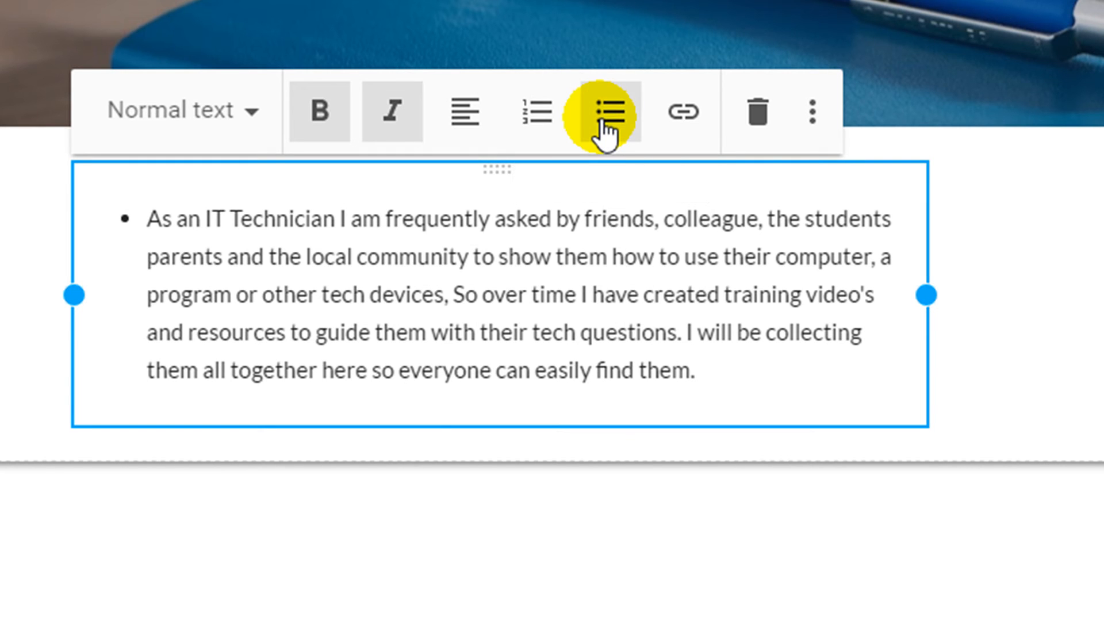
mouse_move(682, 111)
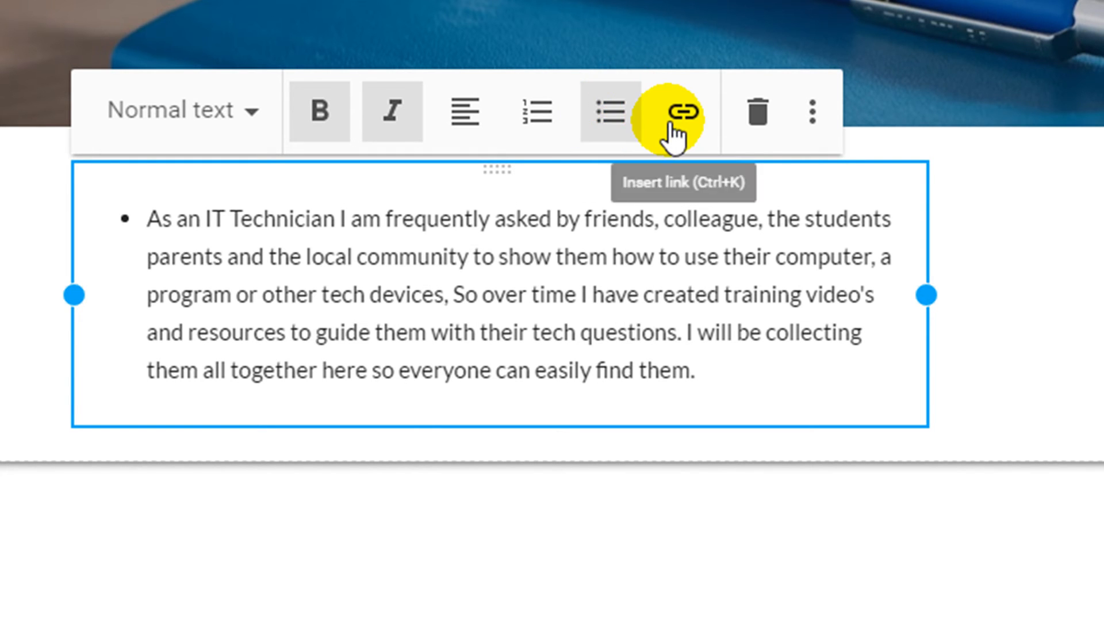
left_click(678, 111)
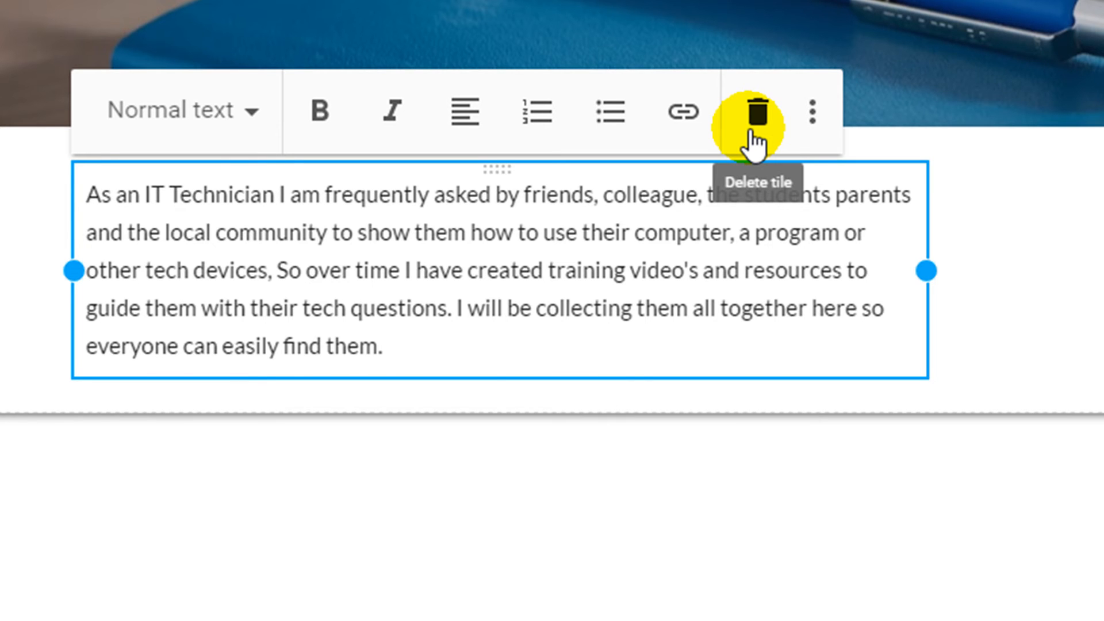
left_click(607, 111)
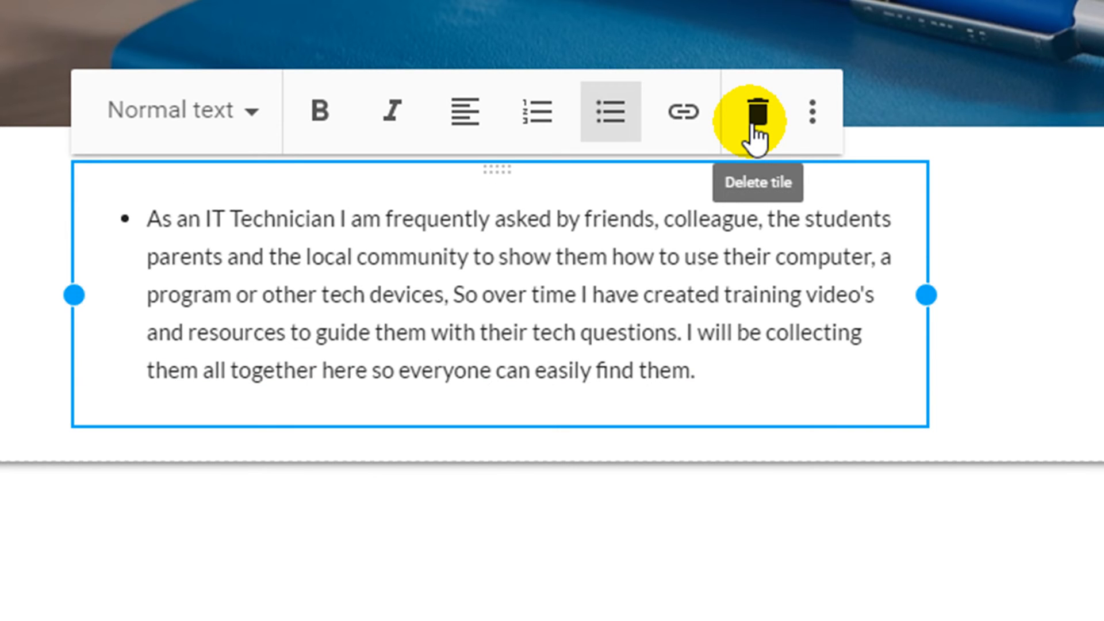
mouse_move(336, 365)
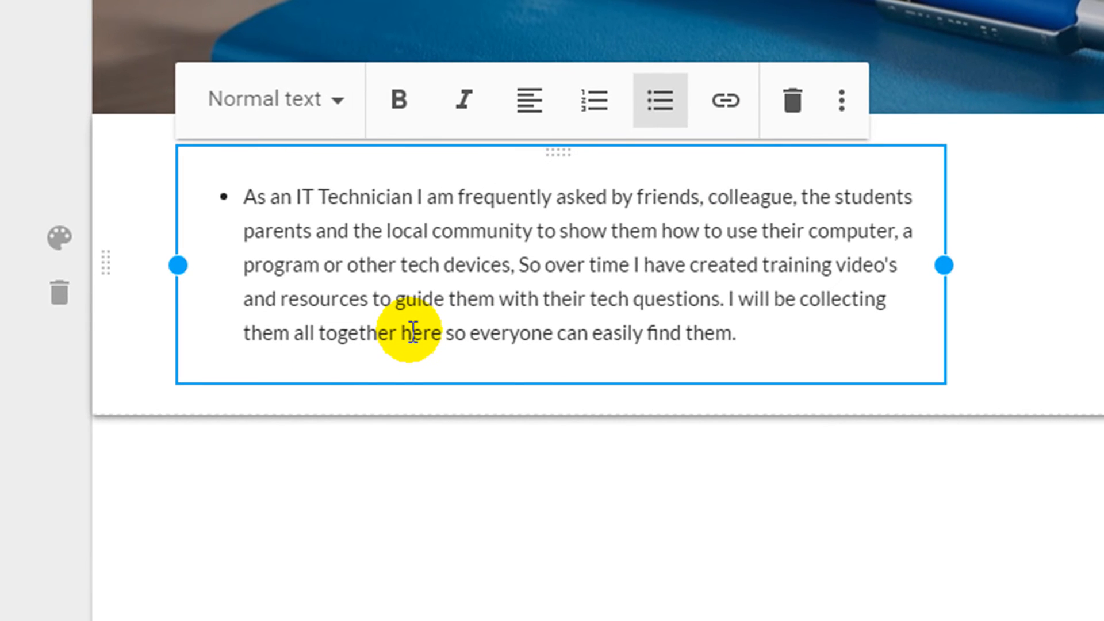
mouse_move(59, 237)
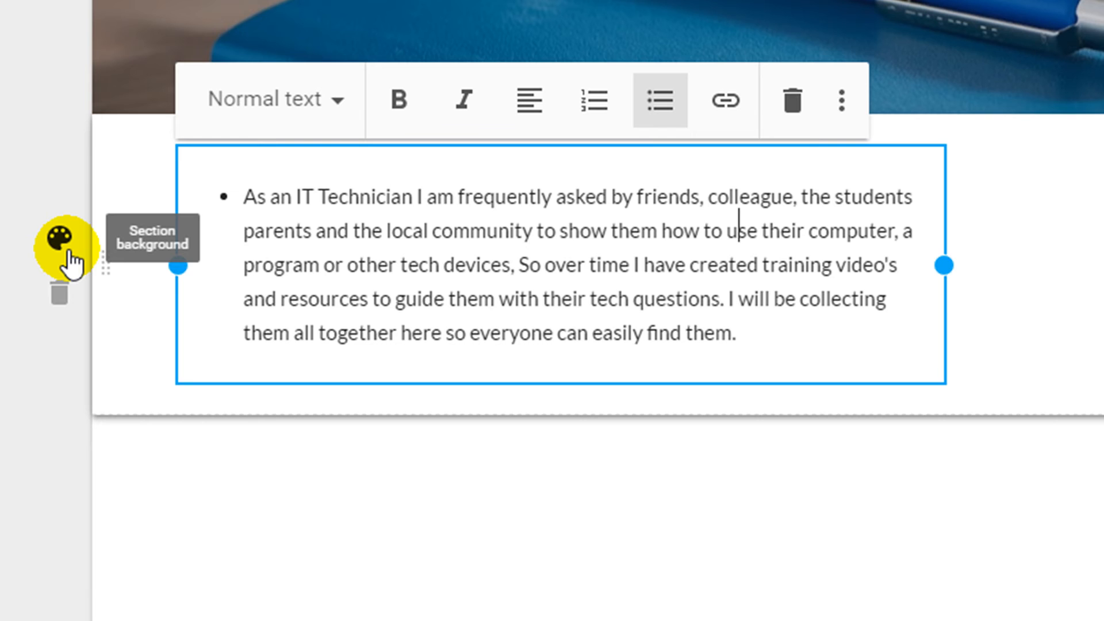
- Bring up the section background style choices beside the intro paragraph
left_click(64, 239)
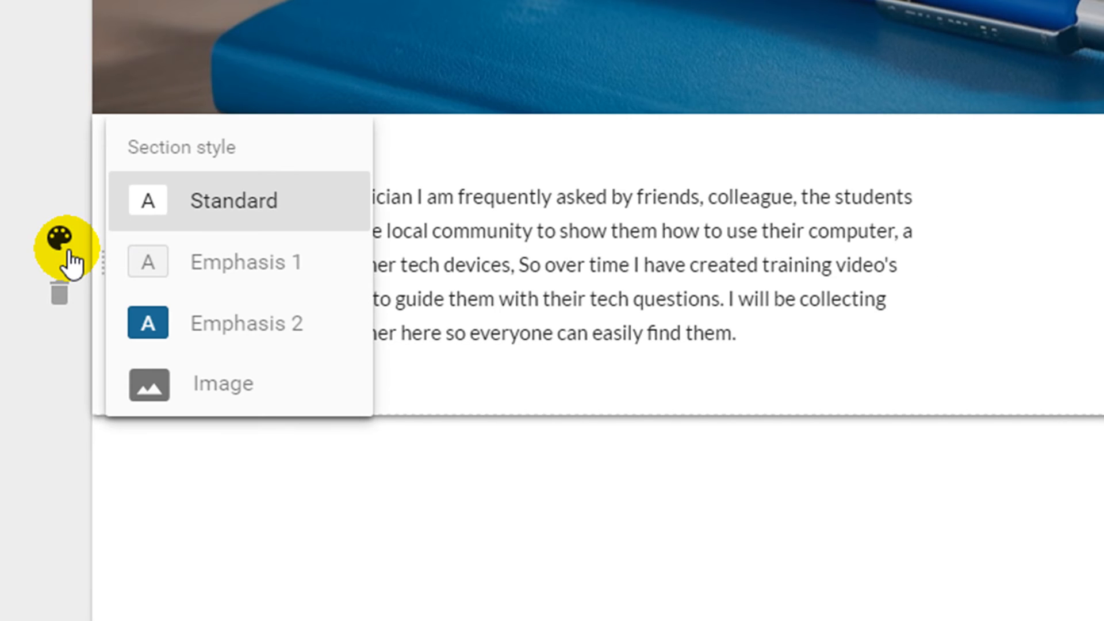
mouse_move(193, 225)
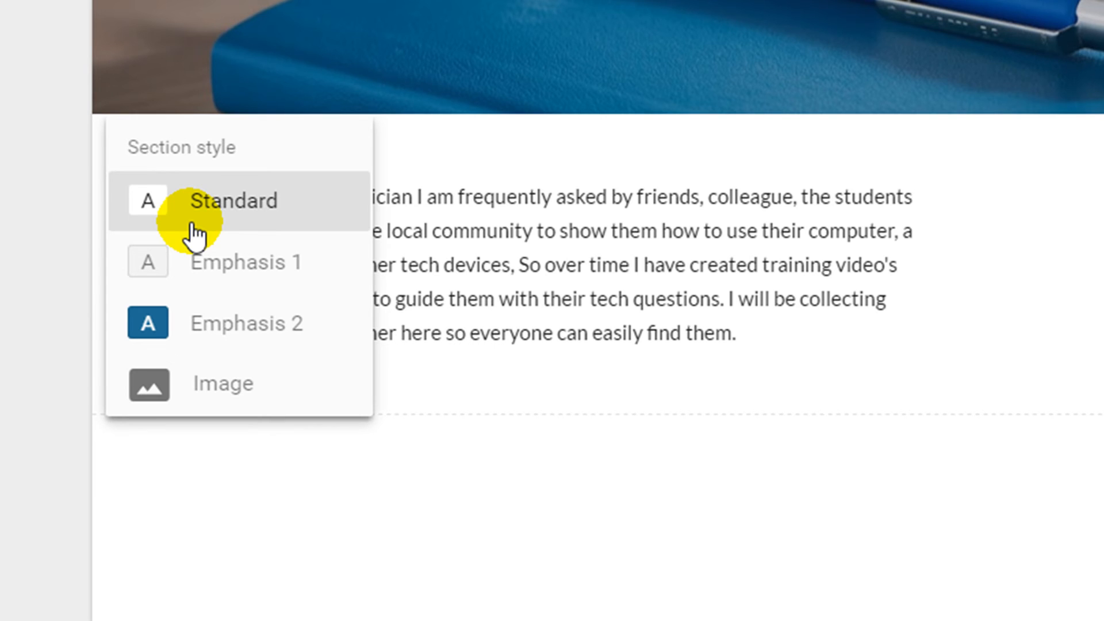
mouse_move(255, 282)
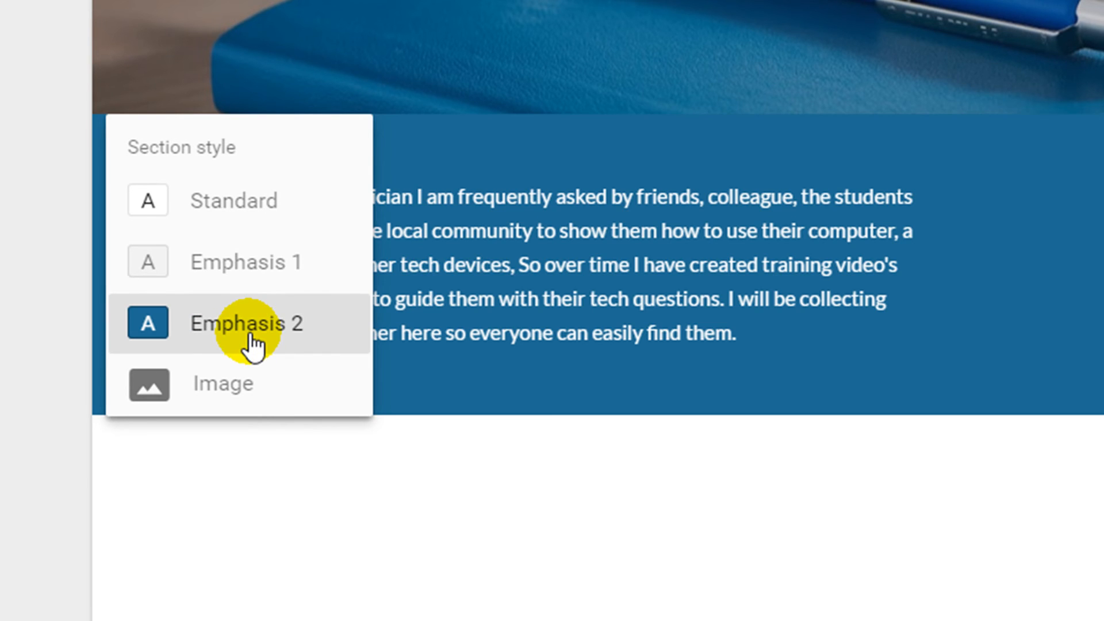
mouse_move(253, 411)
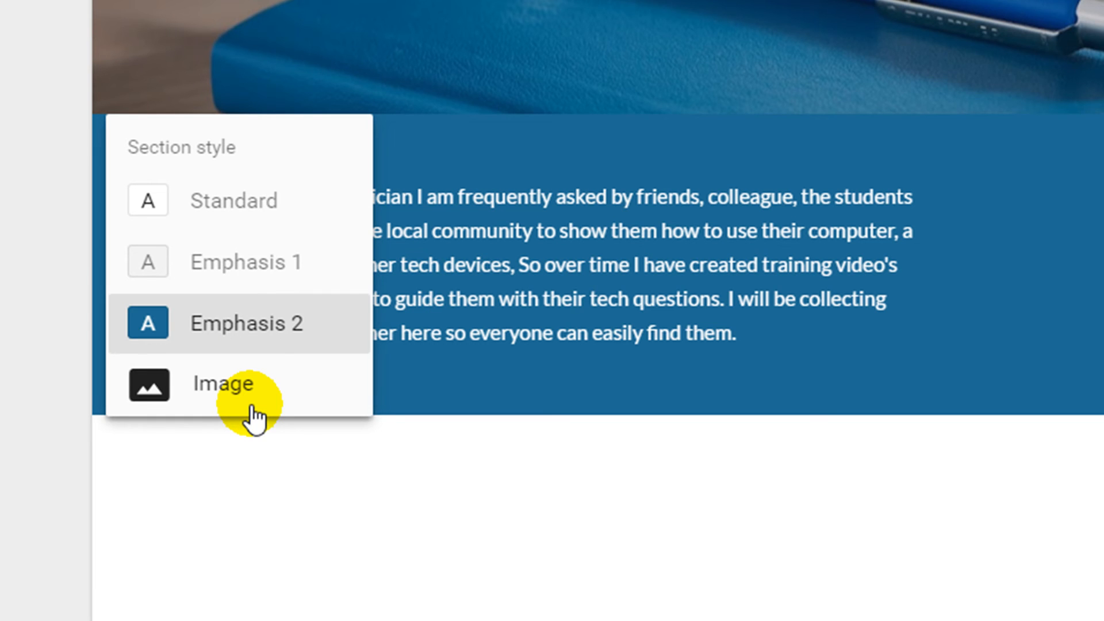
mouse_move(271, 325)
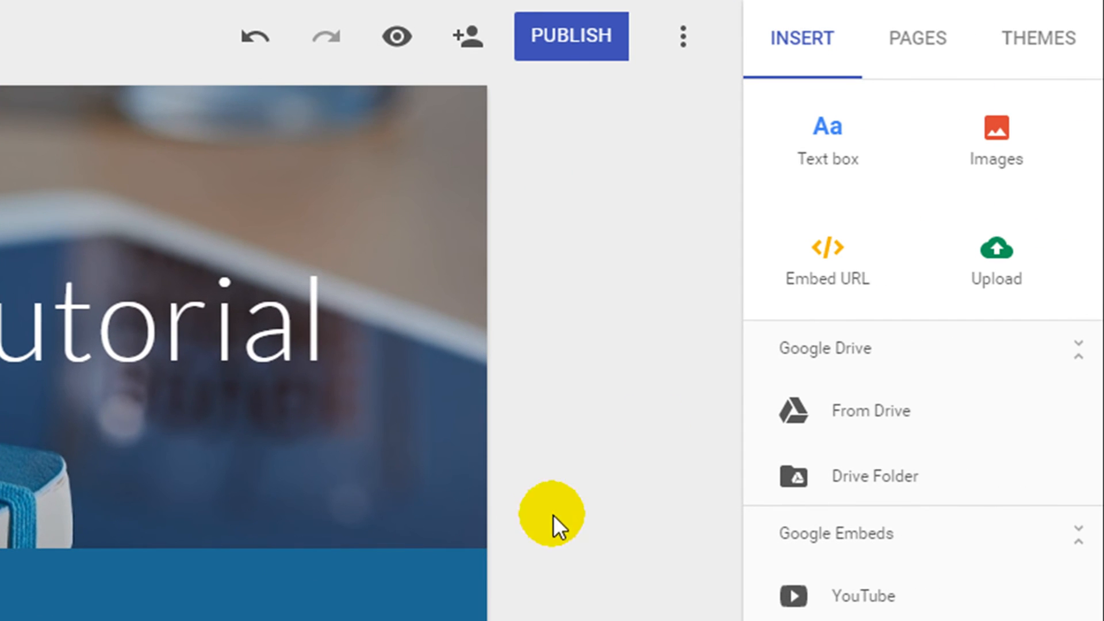
mouse_move(1038, 39)
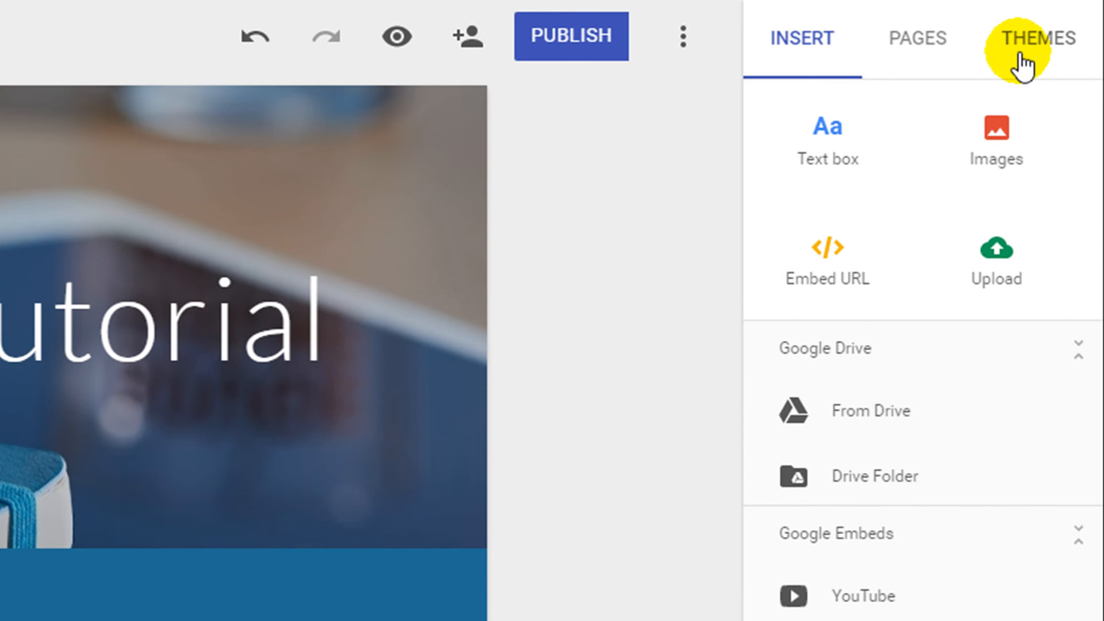
- Switch the Simple theme's accent colour to teal so the intro section turns teal
left_click(1036, 38)
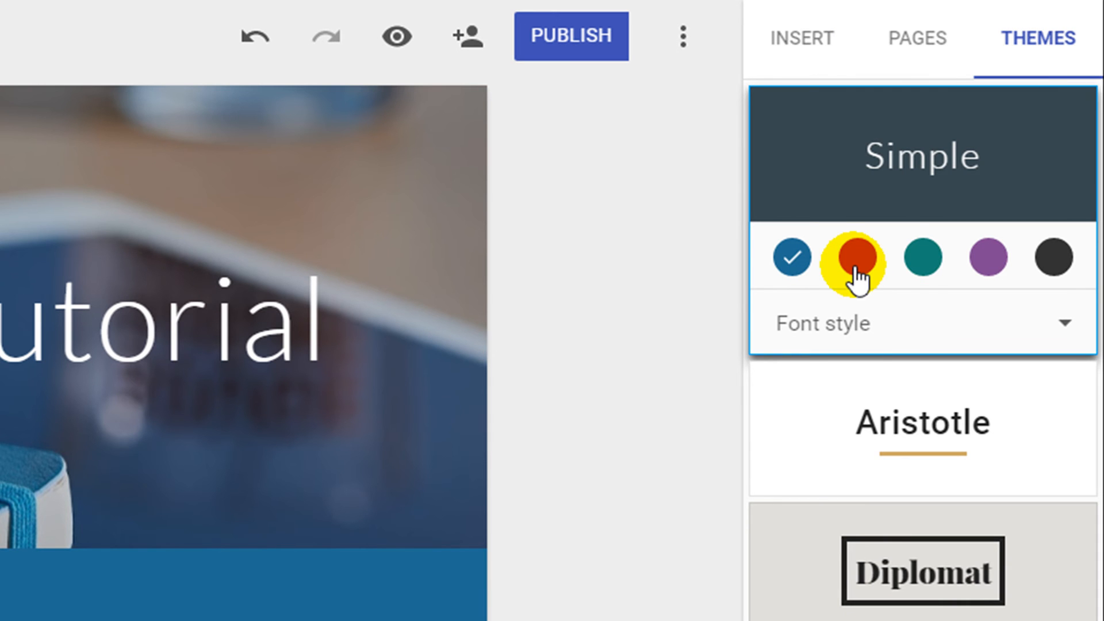
left_click(922, 257)
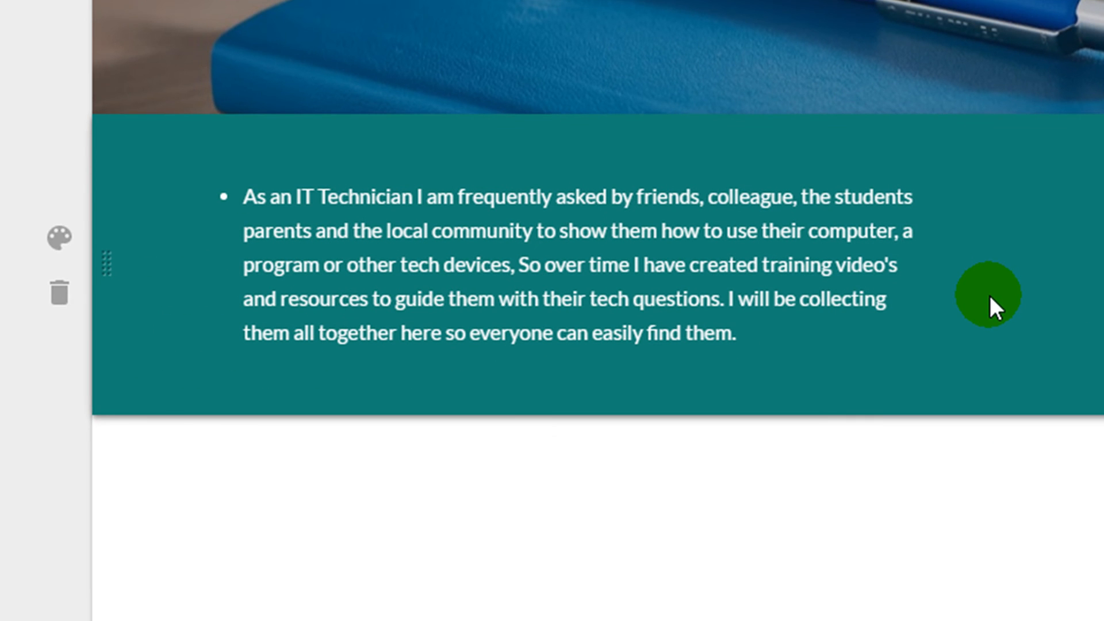
mouse_move(59, 236)
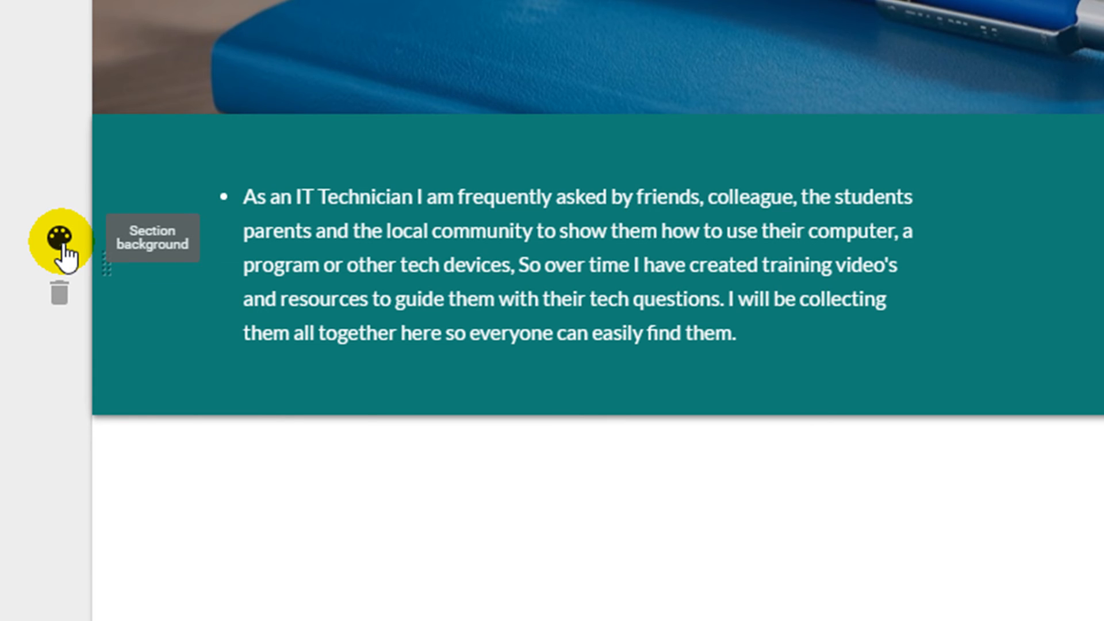
- Browse the section background image sources (upload, web search) and return to the stock Gallery
left_click(59, 240)
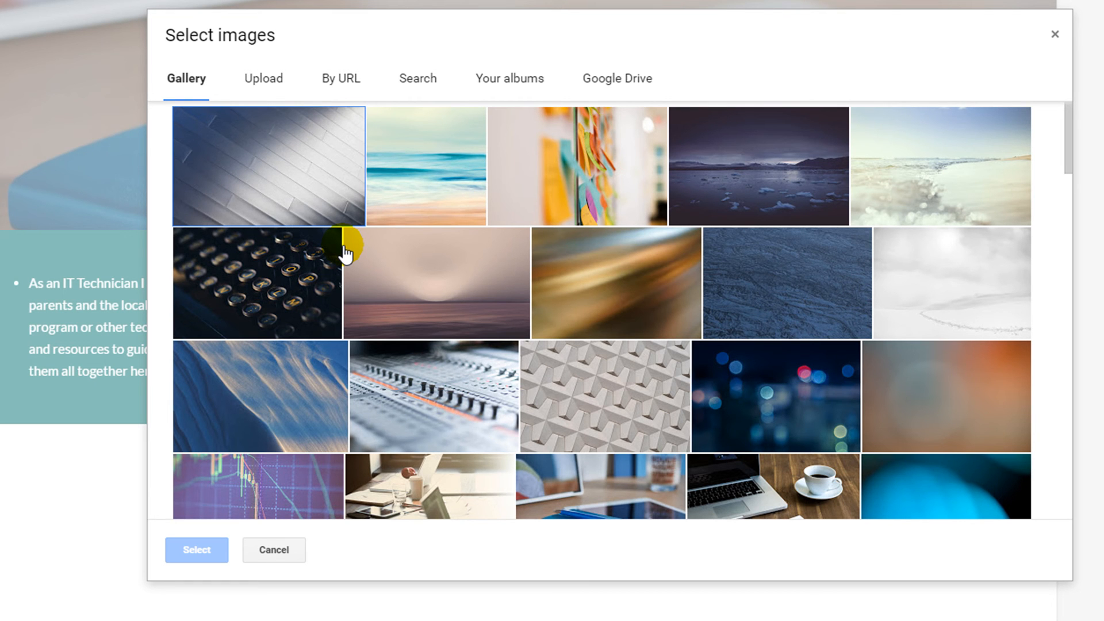
mouse_move(199, 92)
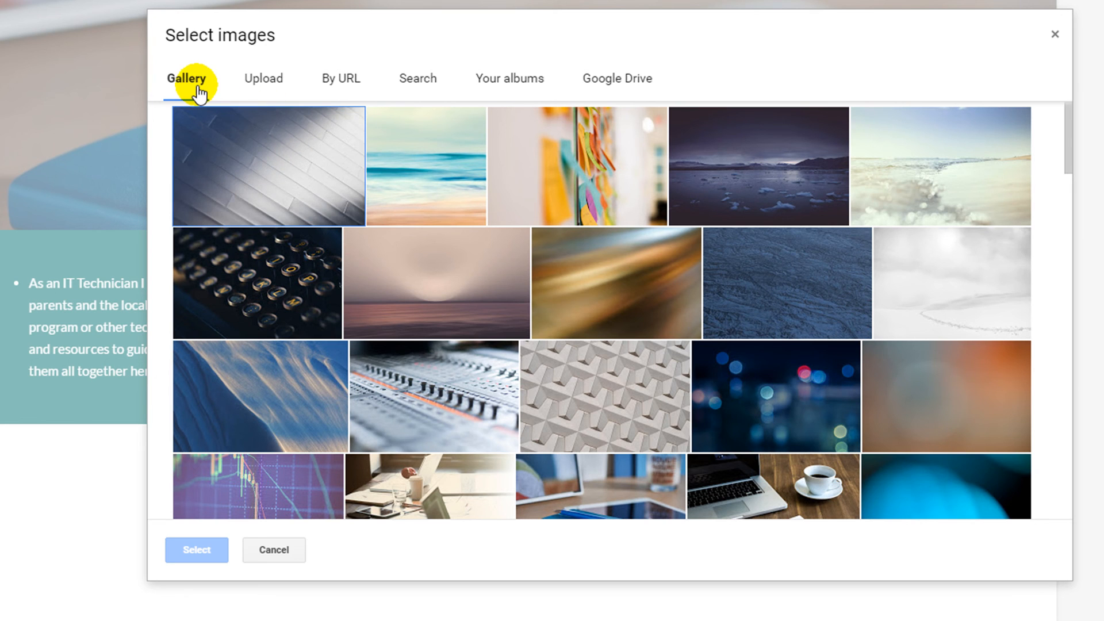
left_click(262, 78)
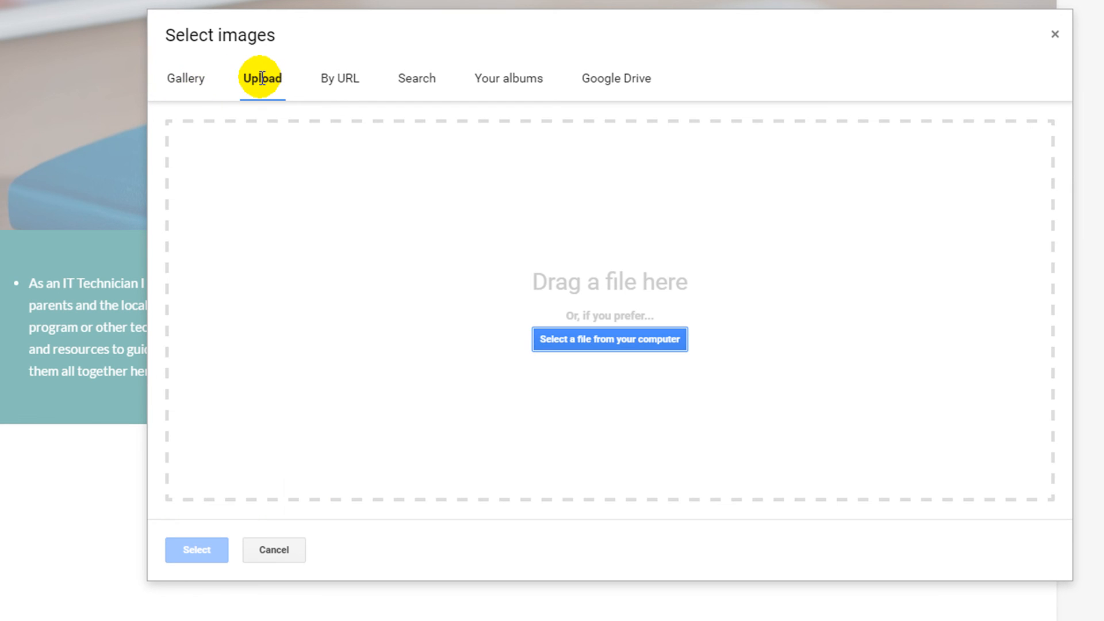
mouse_move(410, 67)
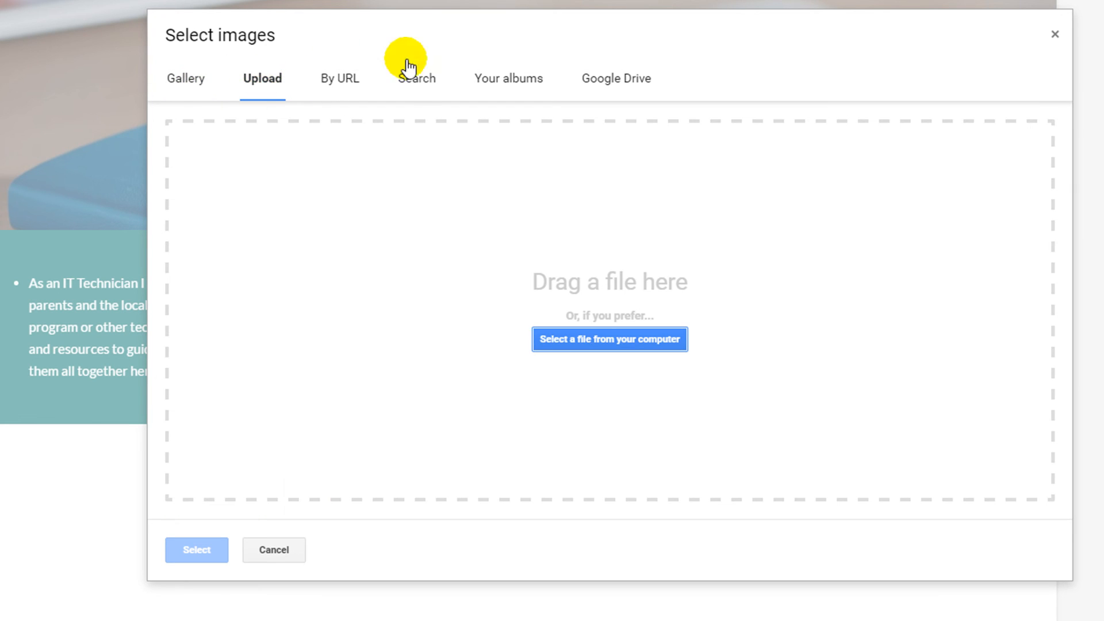
left_click(416, 78)
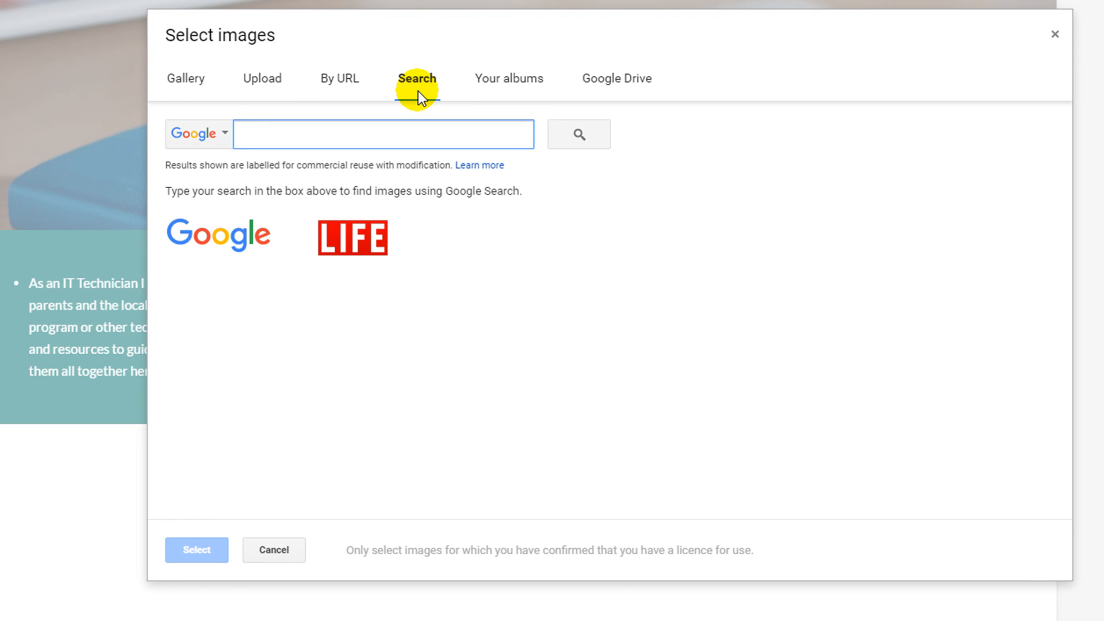
mouse_move(509, 78)
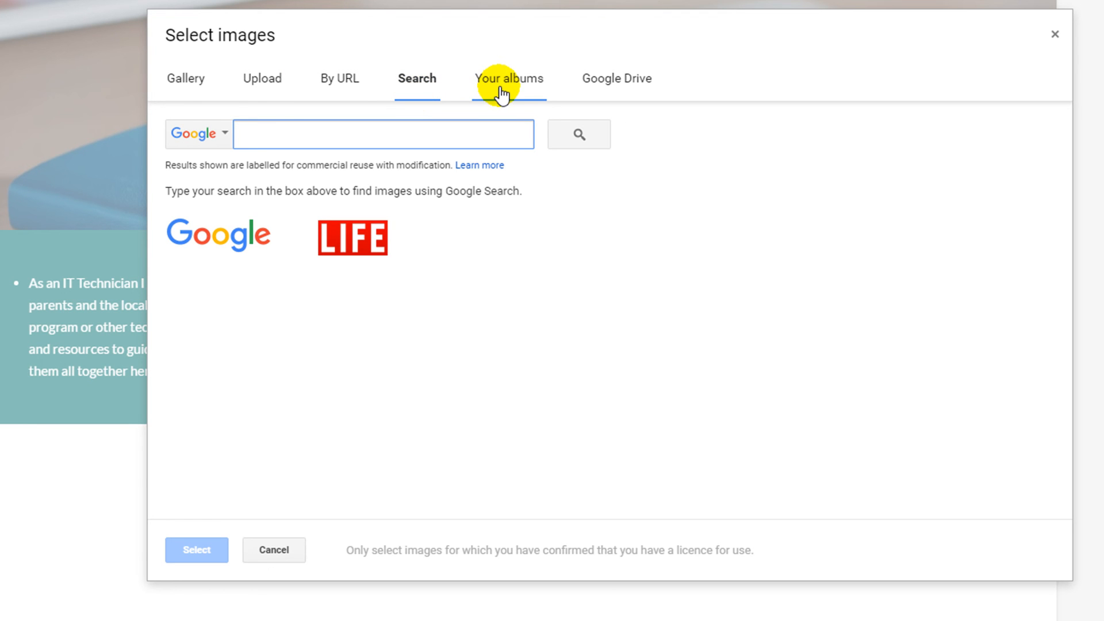
mouse_move(615, 78)
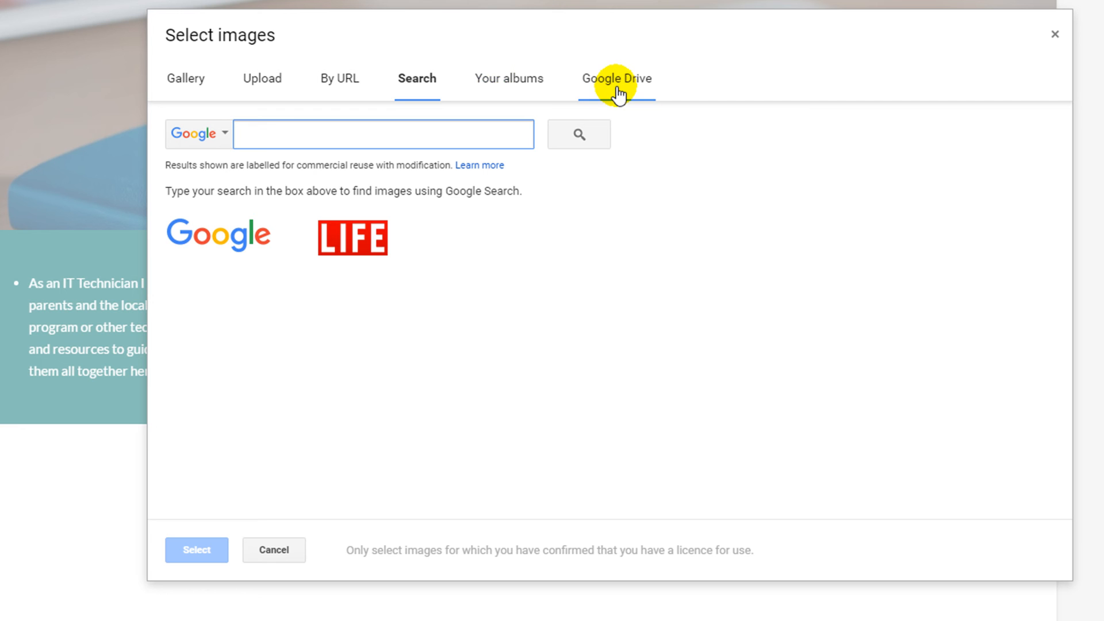
mouse_move(180, 83)
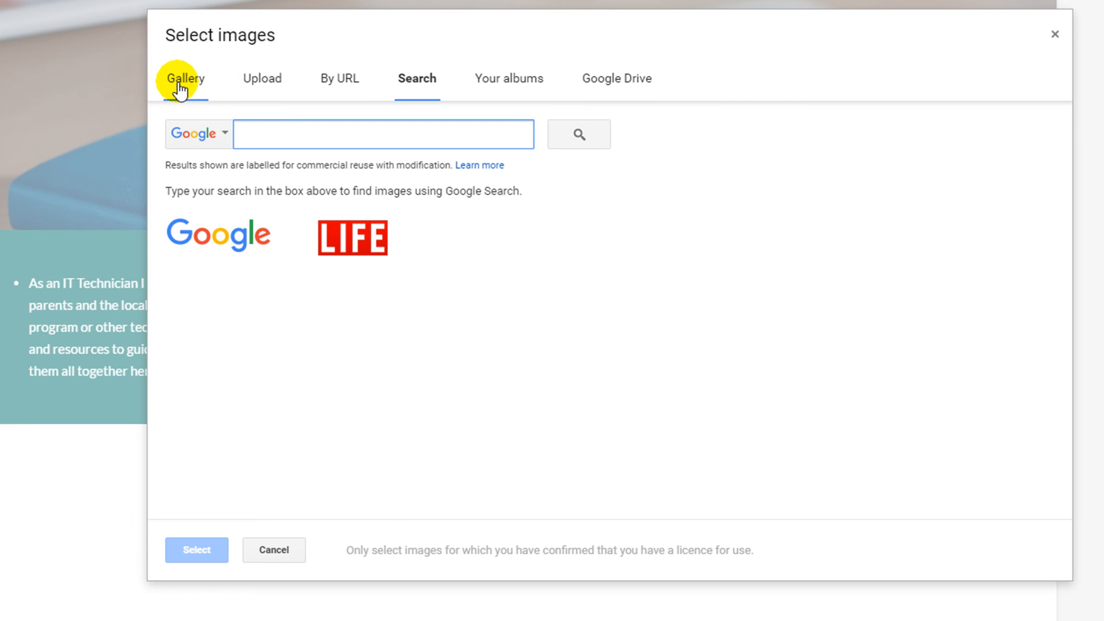
left_click(185, 78)
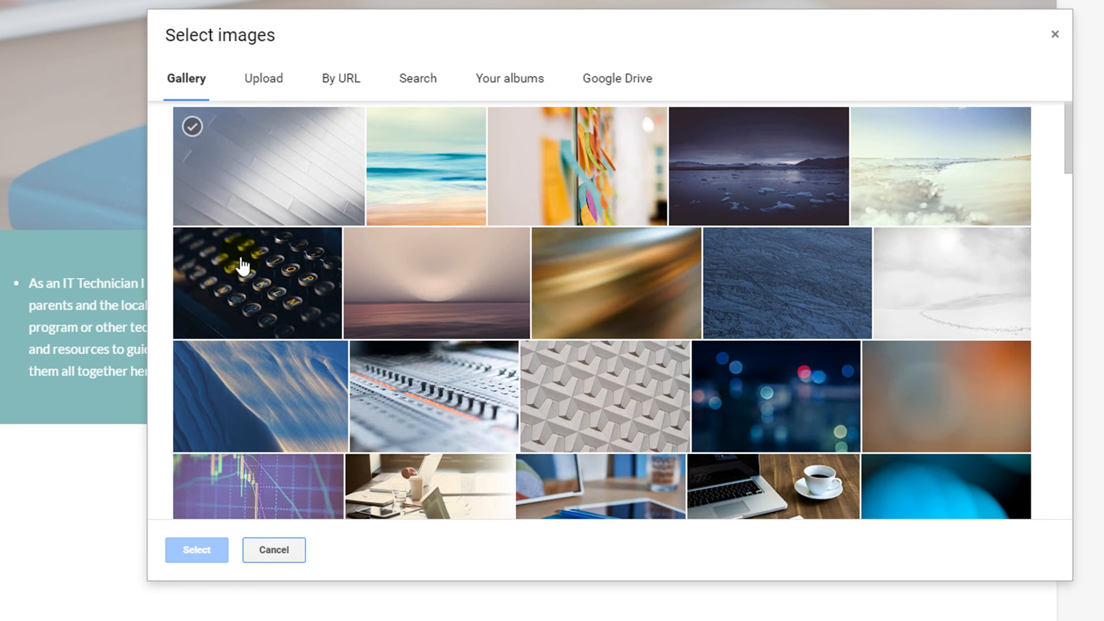
- Select the typewriter-keys stock photo and apply it as the intro section's background
left_click(257, 283)
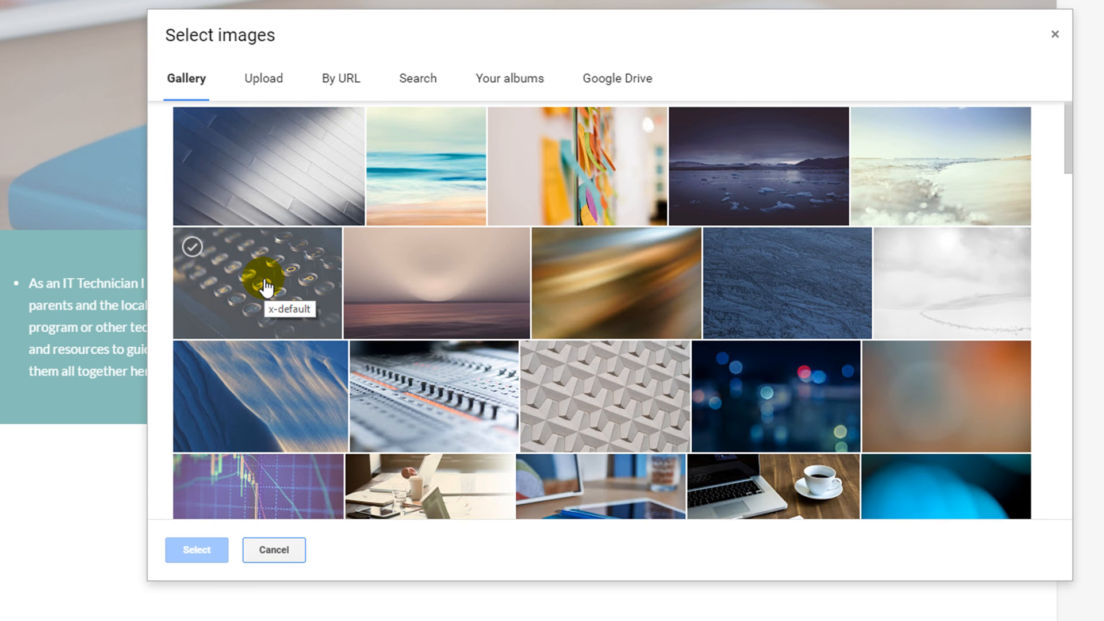
left_click(257, 283)
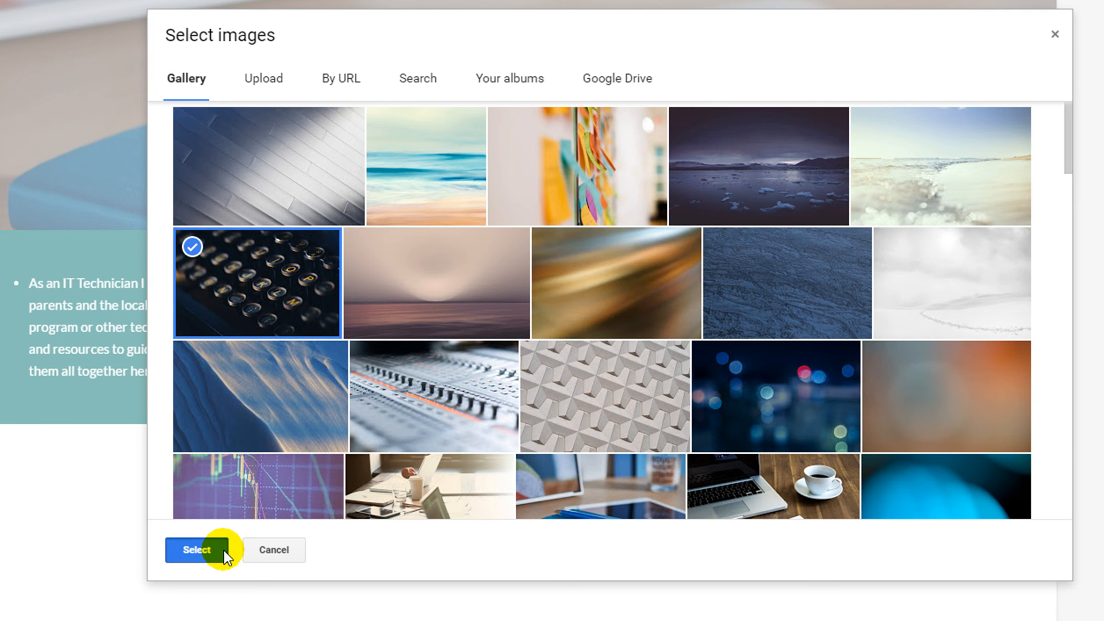
left_click(196, 550)
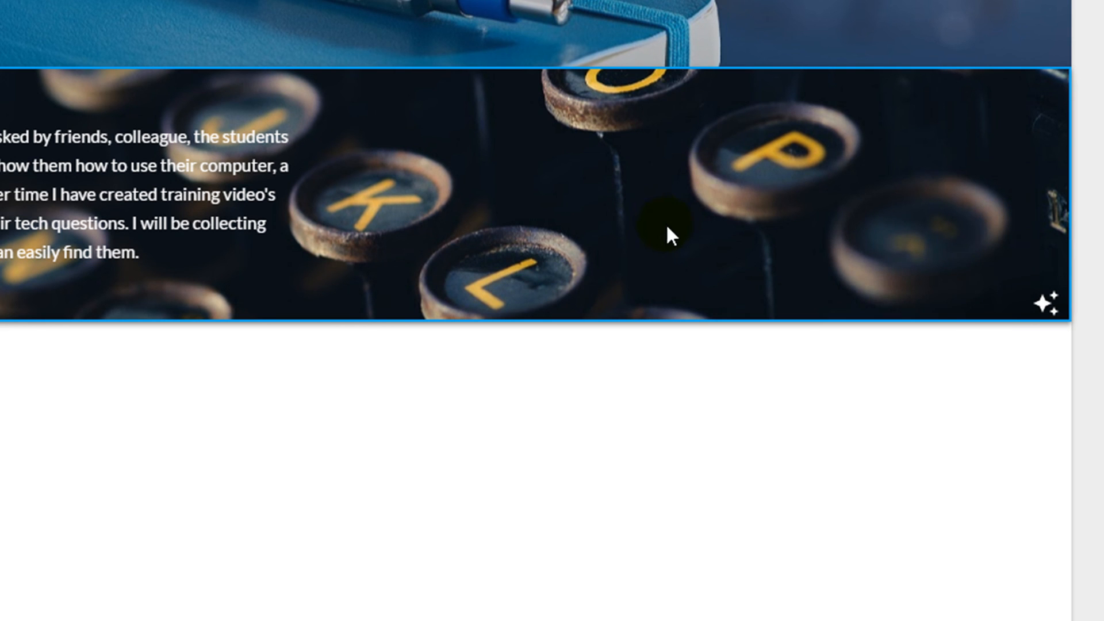
mouse_move(532, 213)
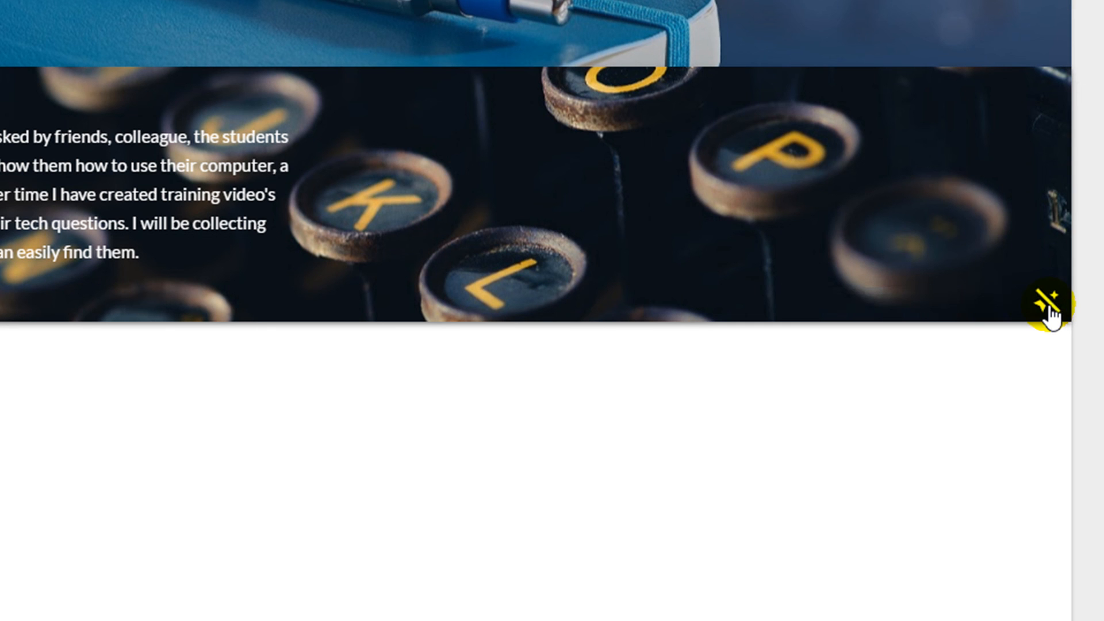
mouse_move(809, 218)
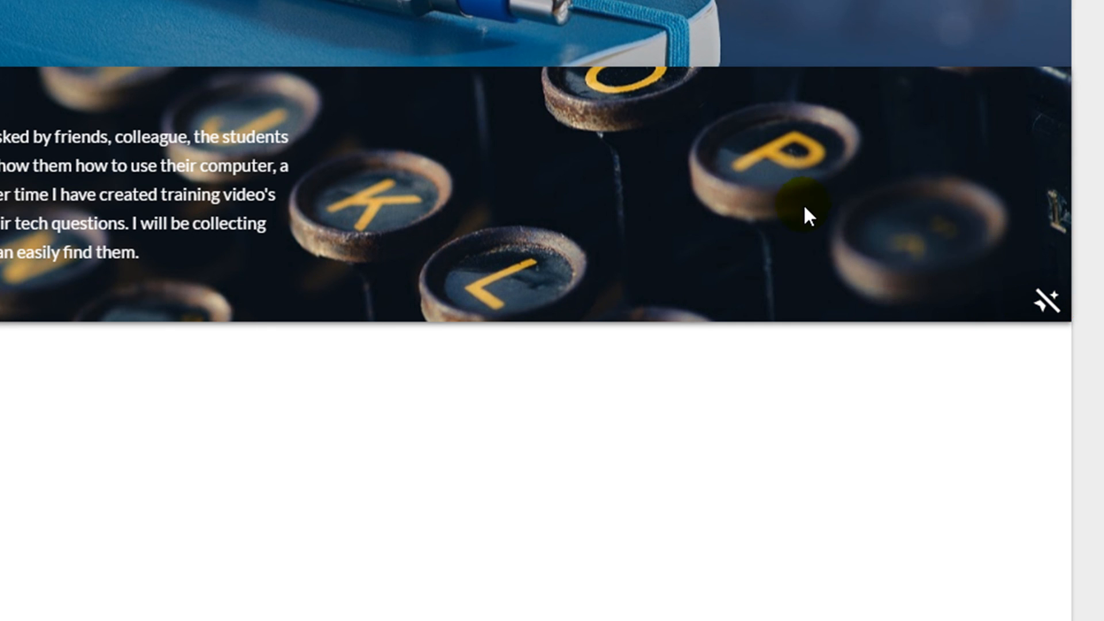
mouse_move(468, 196)
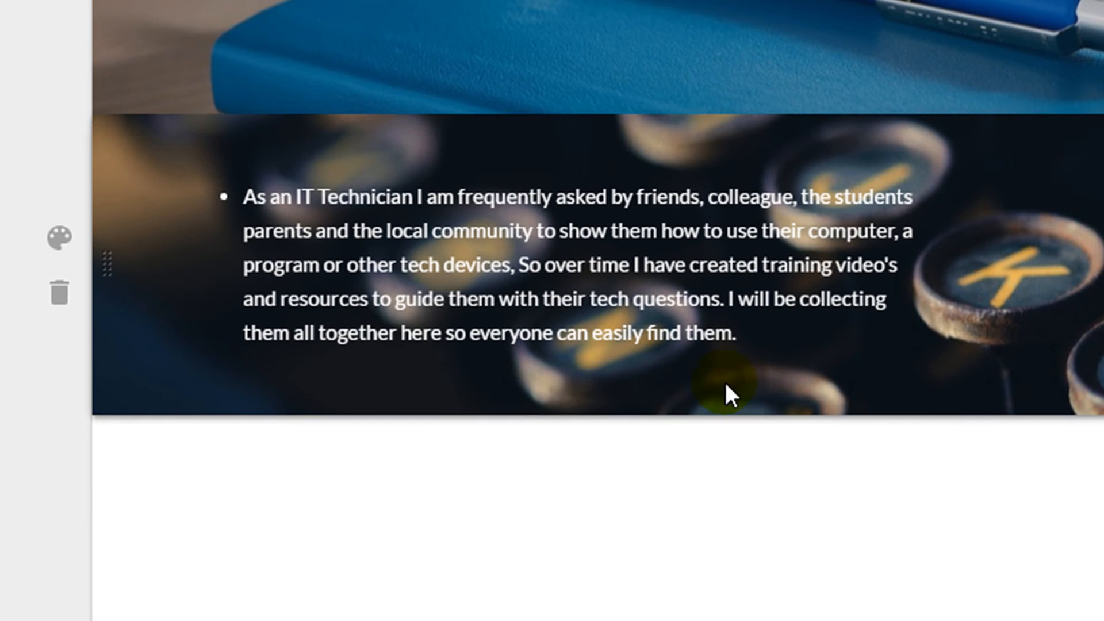
mouse_move(96, 324)
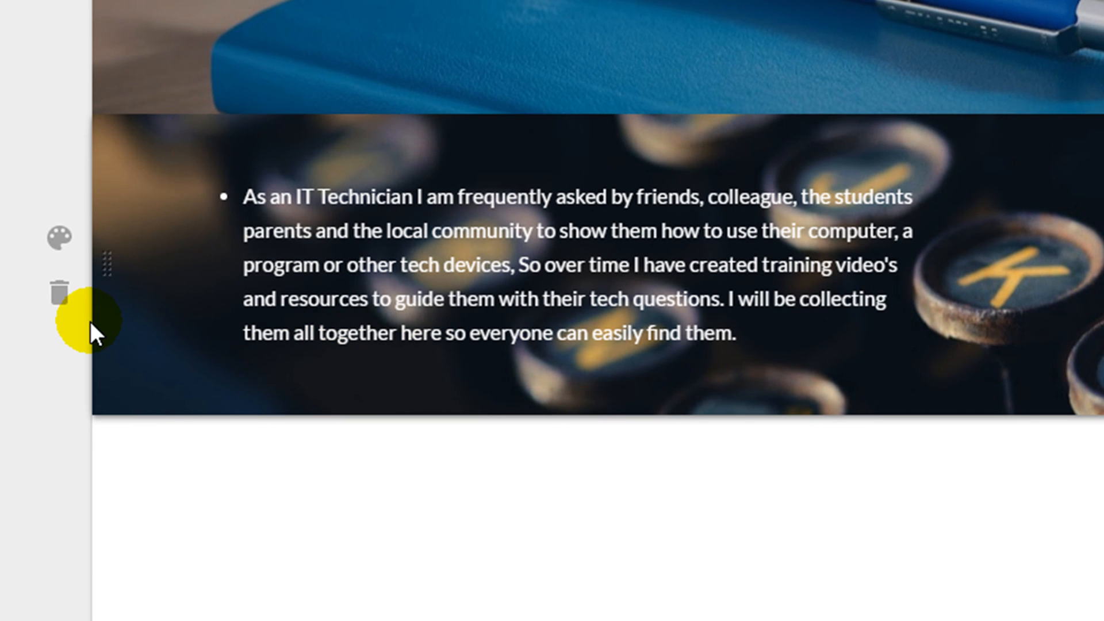
mouse_move(63, 292)
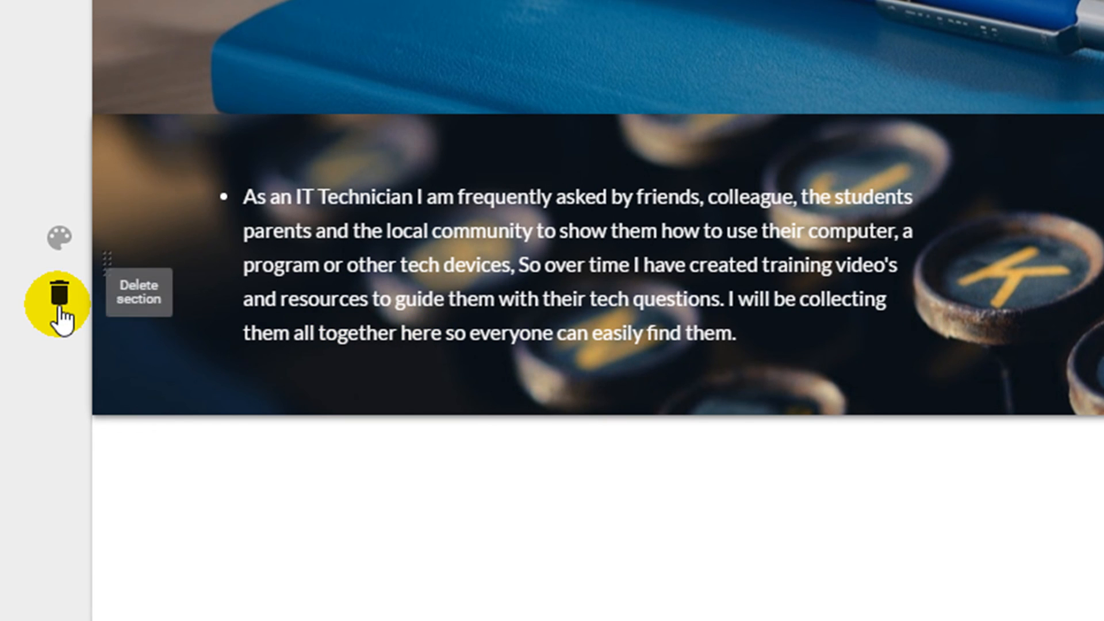